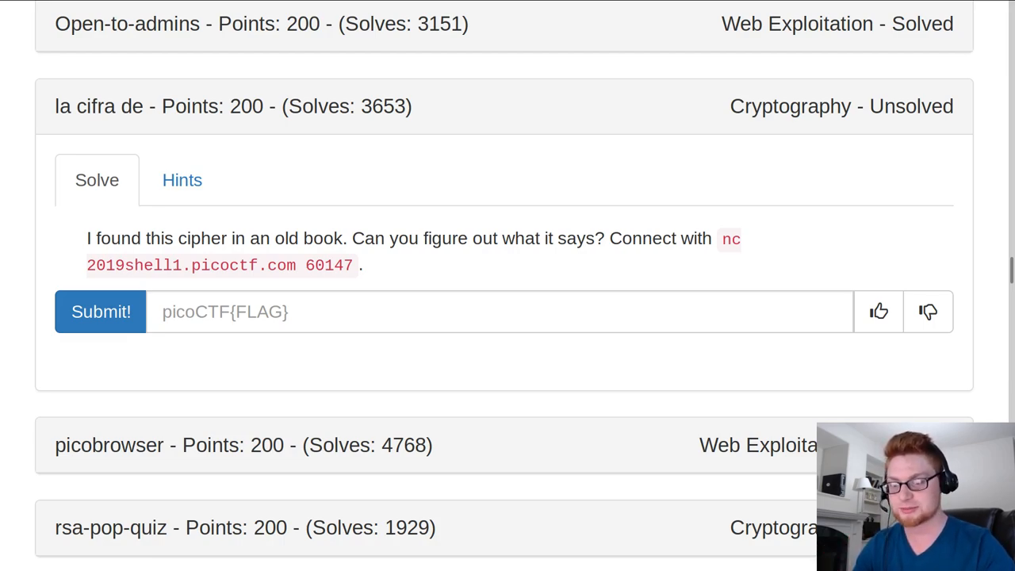
pyautogui.moveTo(353, 268)
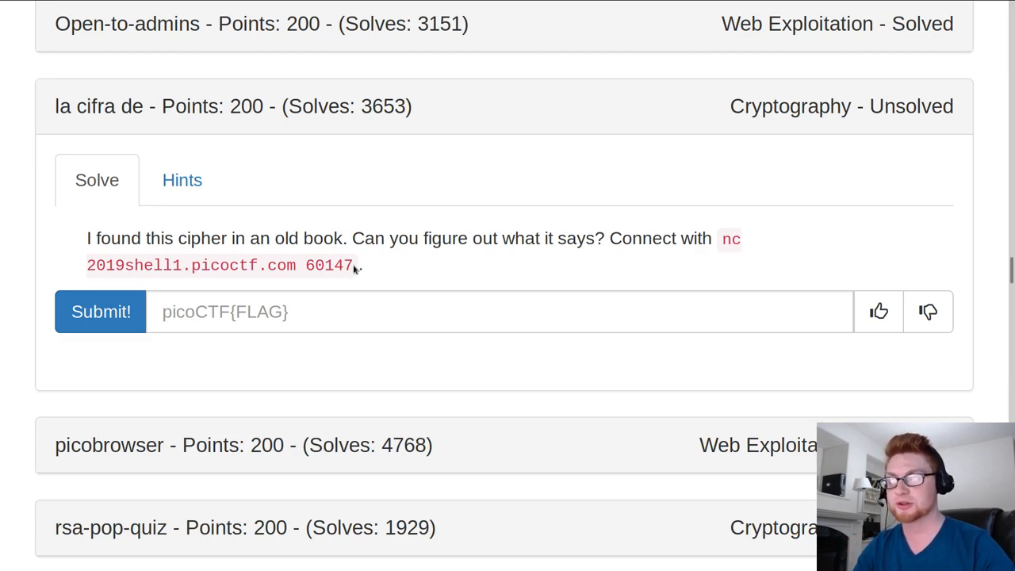
# - Select the 'nc 2019shell1.picoctf.com 60147' connection command in the challenge description
pyautogui.moveTo(722, 239); pyautogui.dragTo(355, 265)
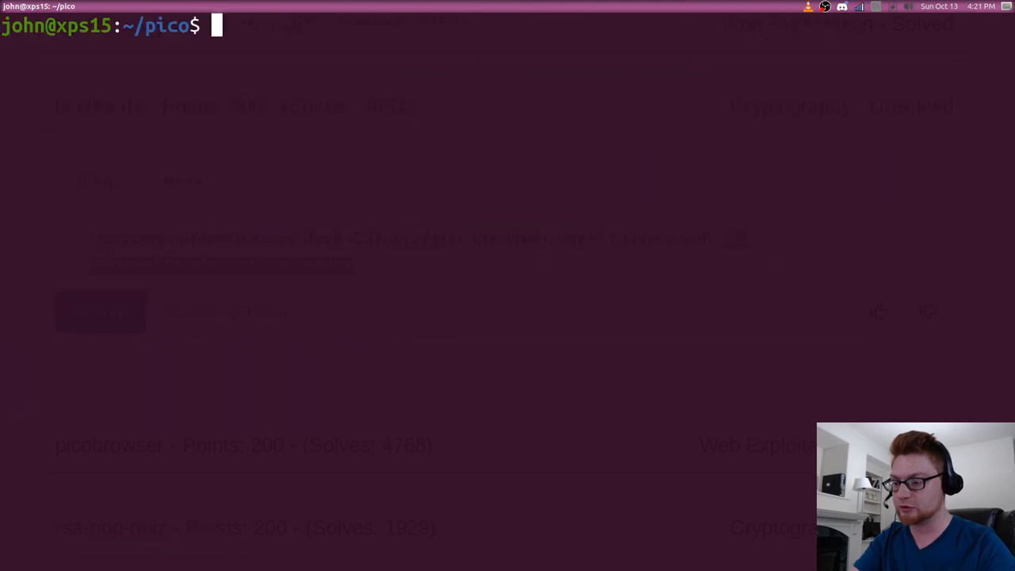
# - Try the nc 2019shell1.picoctf.com 60147 connection and create the la_cifra_de folder
pyautogui.write('nc 2019shell1.picoctf.com 60147')
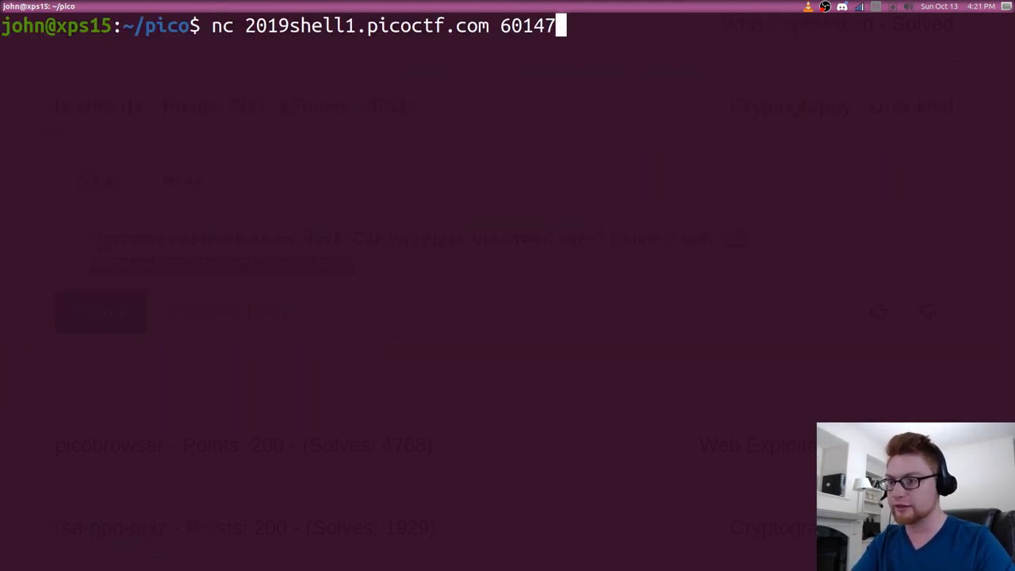
pyautogui.write('mkdir la_ci')
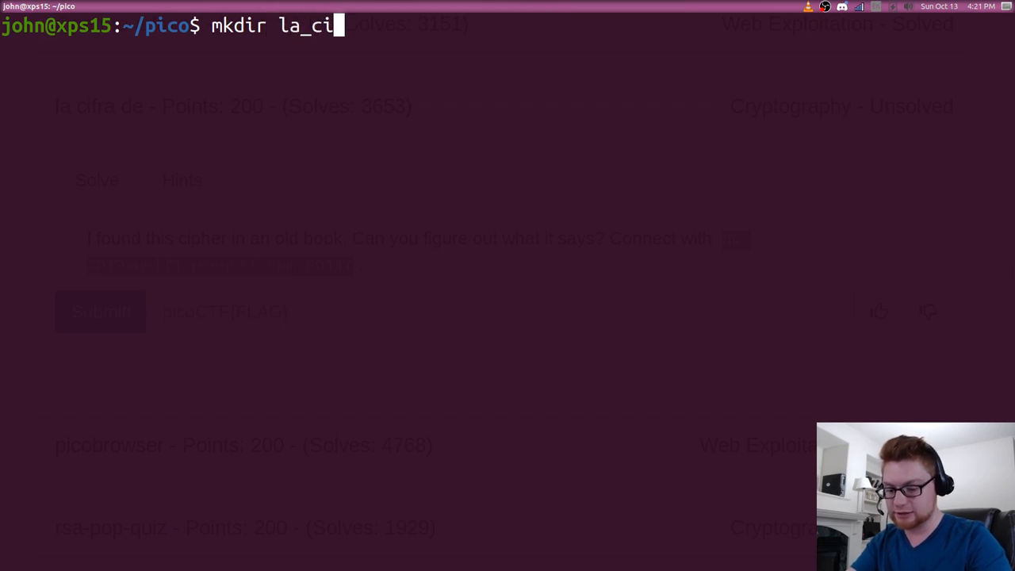
pyautogui.write('pfre')
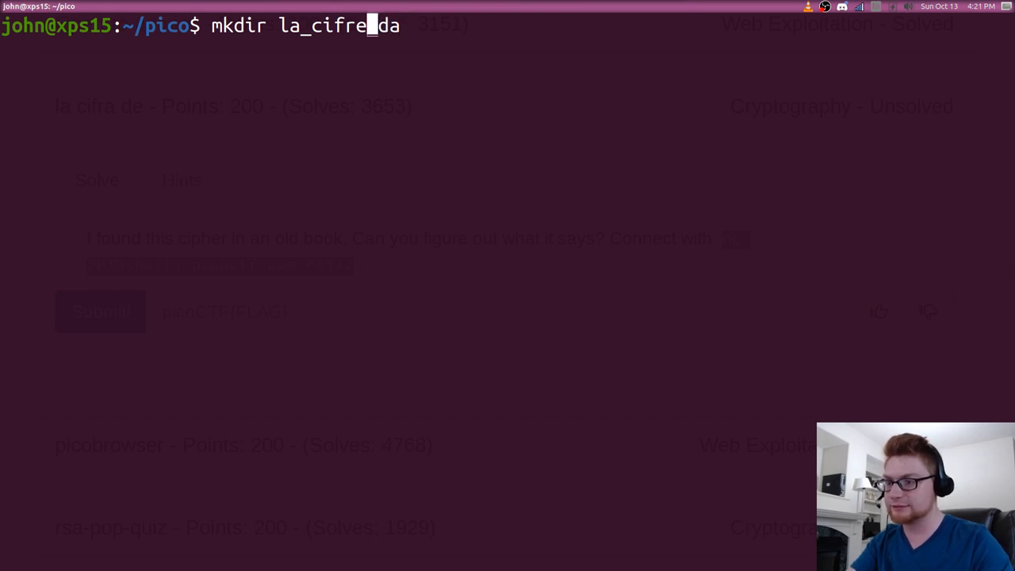
# - Inside la_cifra_de, write and run connect.sh, then select the encrypted CZK{...} flag
pyautogui.write('cd la_cifra_de/')
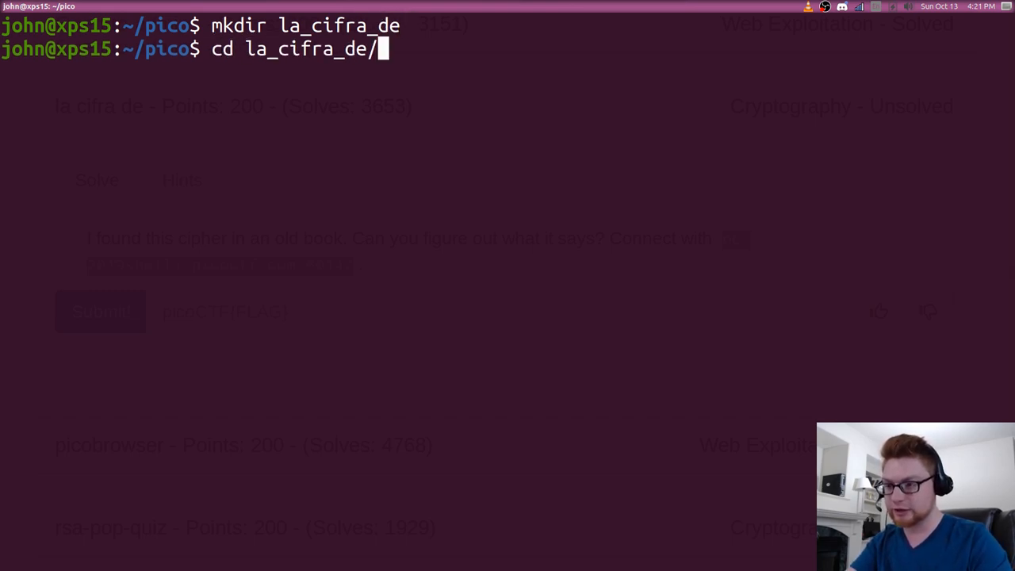
pyautogui.write('nano connect.sh')
pyautogui.write('./connect.sh')
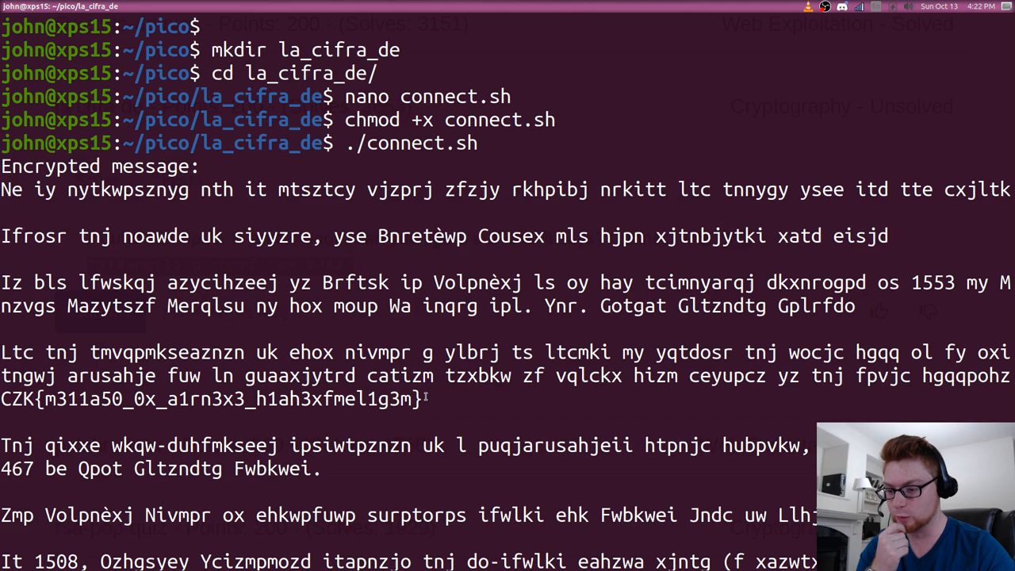
pyautogui.moveTo(0, 398); pyautogui.dragTo(425, 398)
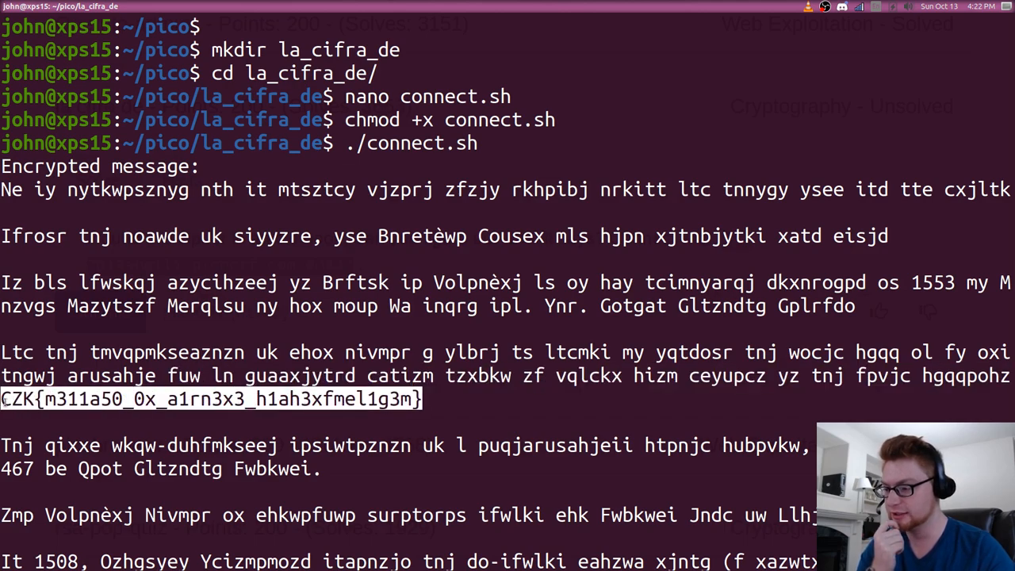
pyautogui.scroll(-3)
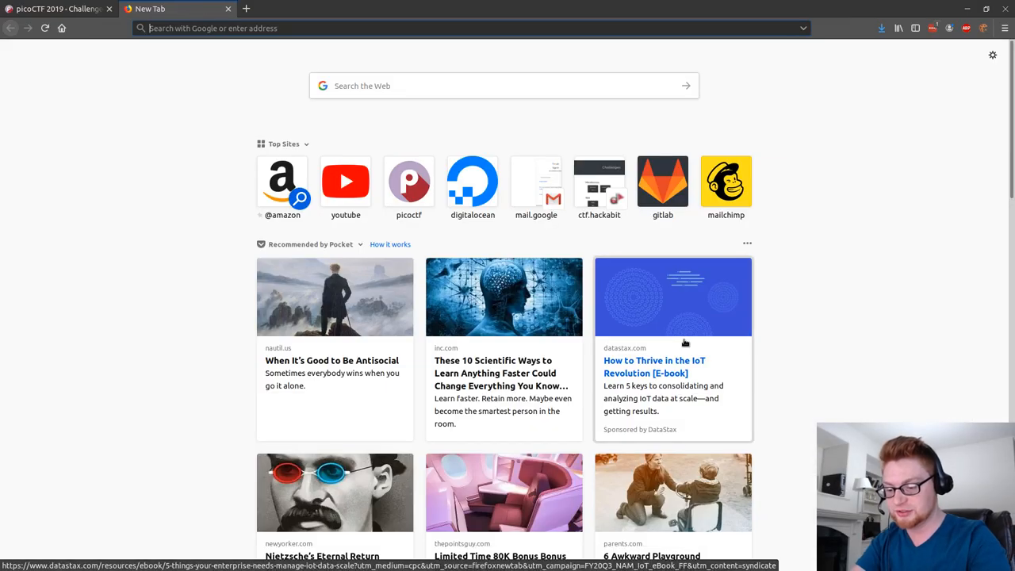
# - Load the CTF-Katana repository on github.com in a new Firefox tab
pyautogui.write('httpsL')
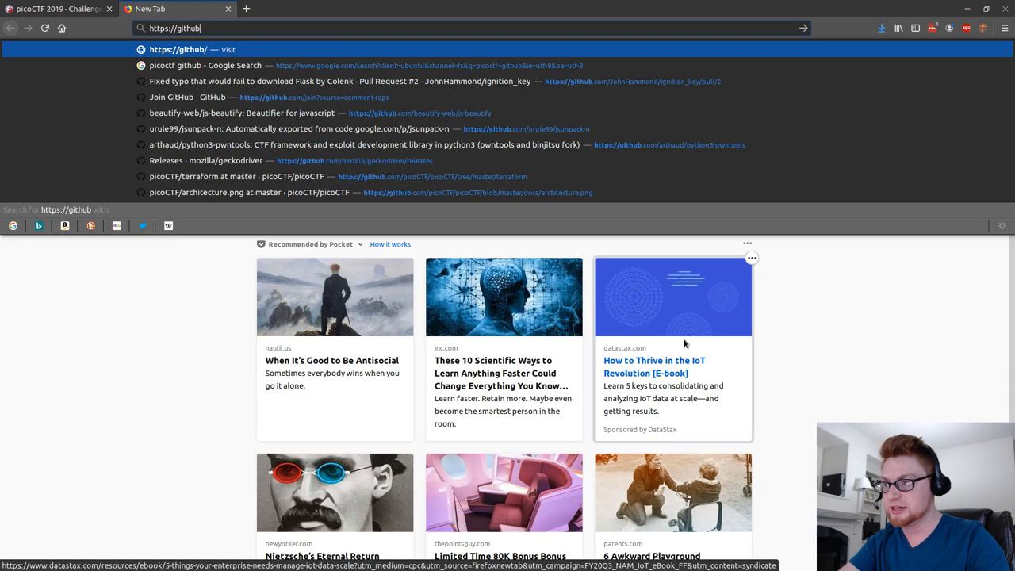
pyautogui.write('.com/JohnHammond/')
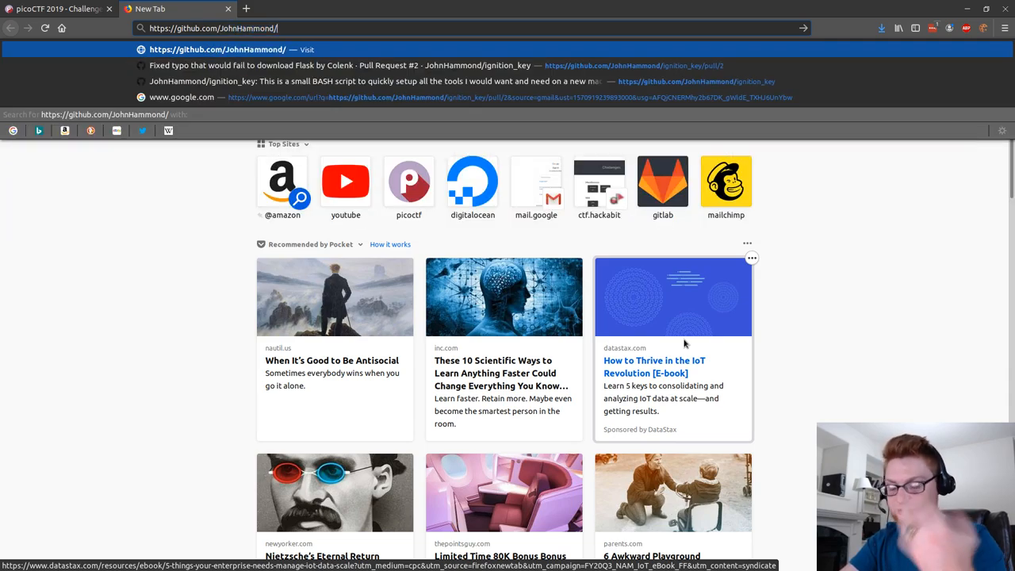
pyautogui.write('ctf')
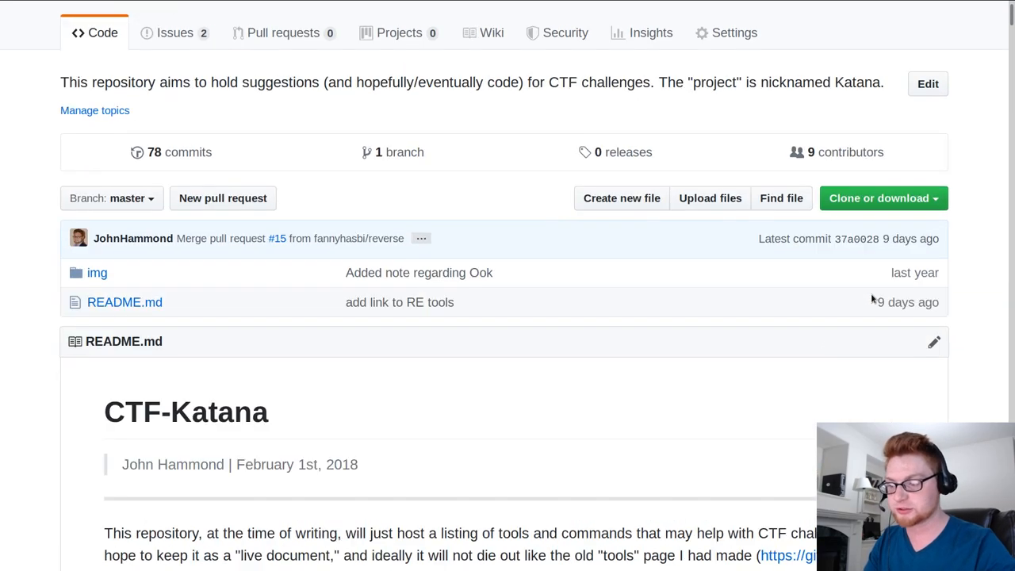
# - Find the Vigenere Cipher entry in the README and open the mygeocachingprofile.com codebreaker
pyautogui.scroll(-3)
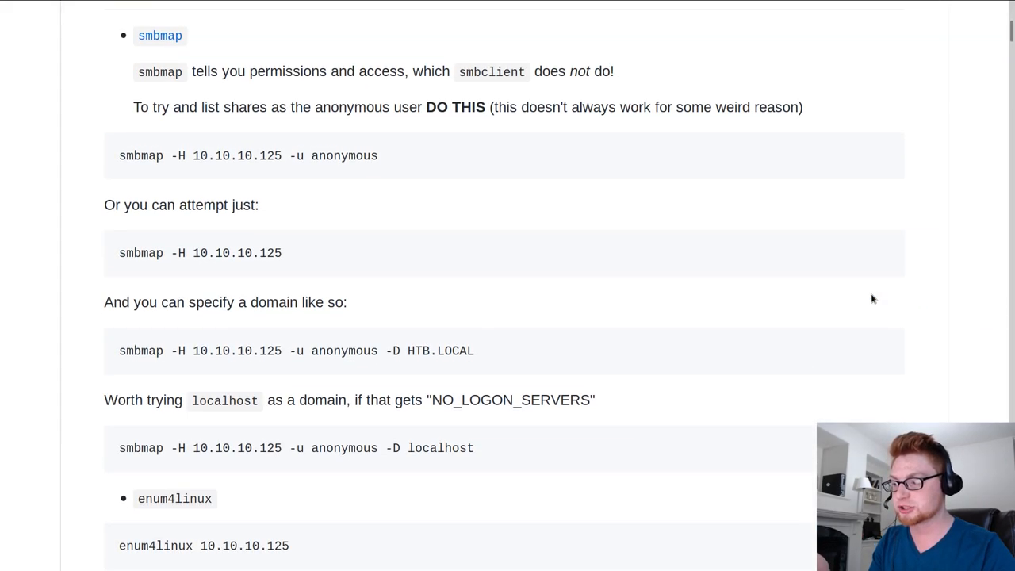
pyautogui.scroll(-3)
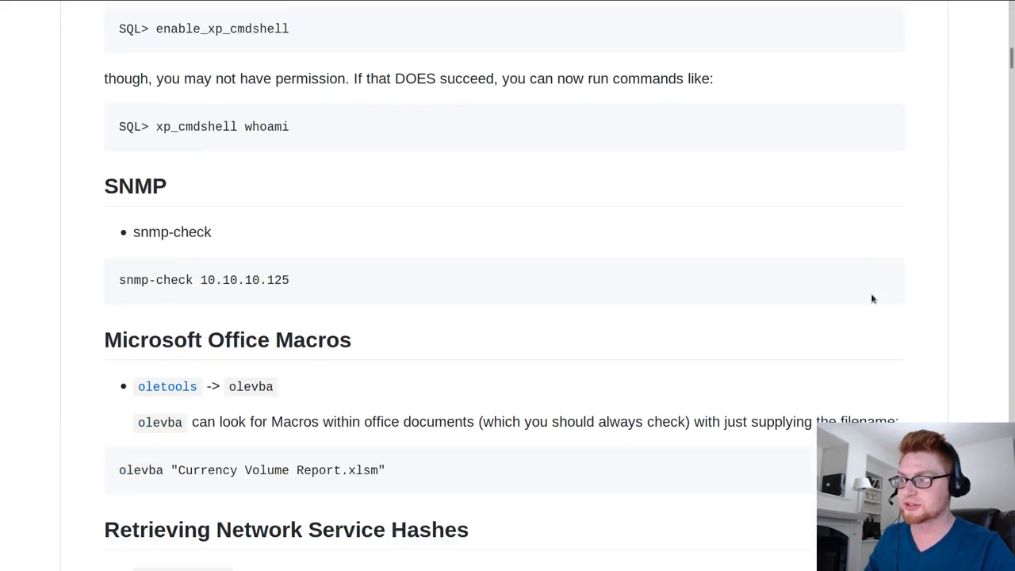
pyautogui.scroll(-3)
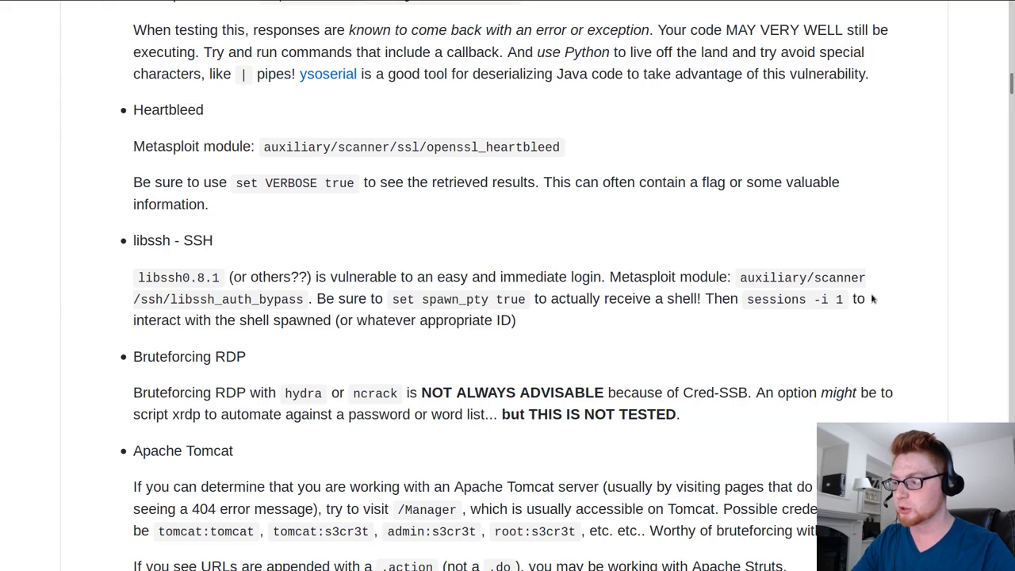
pyautogui.scroll(-3)
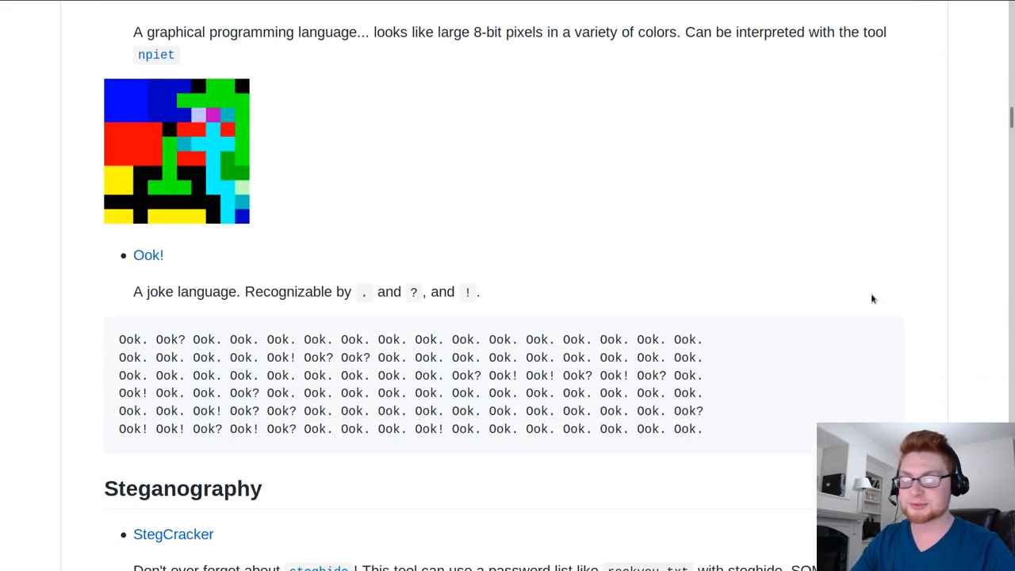
pyautogui.scroll(-3)
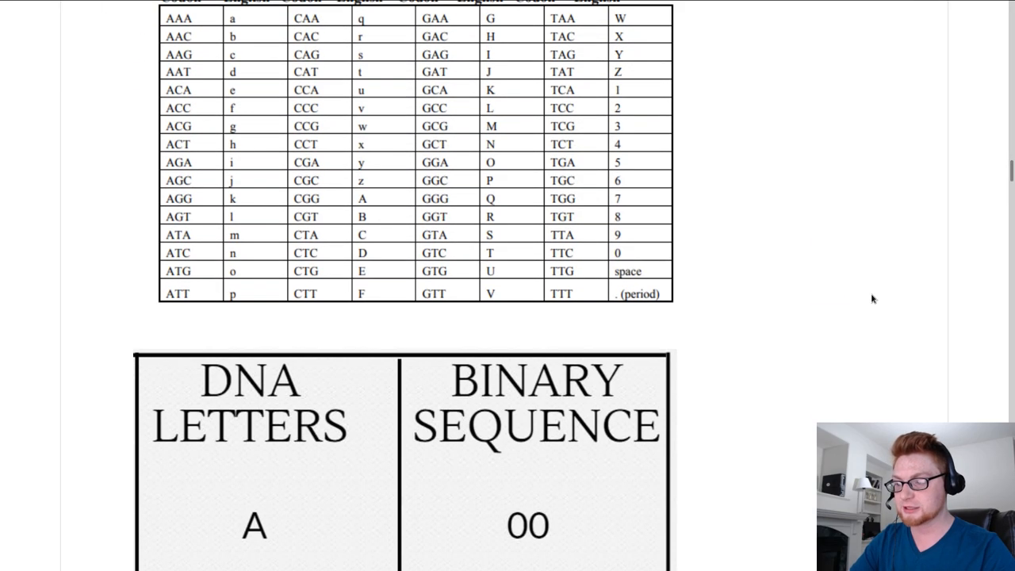
pyautogui.scroll(-3)
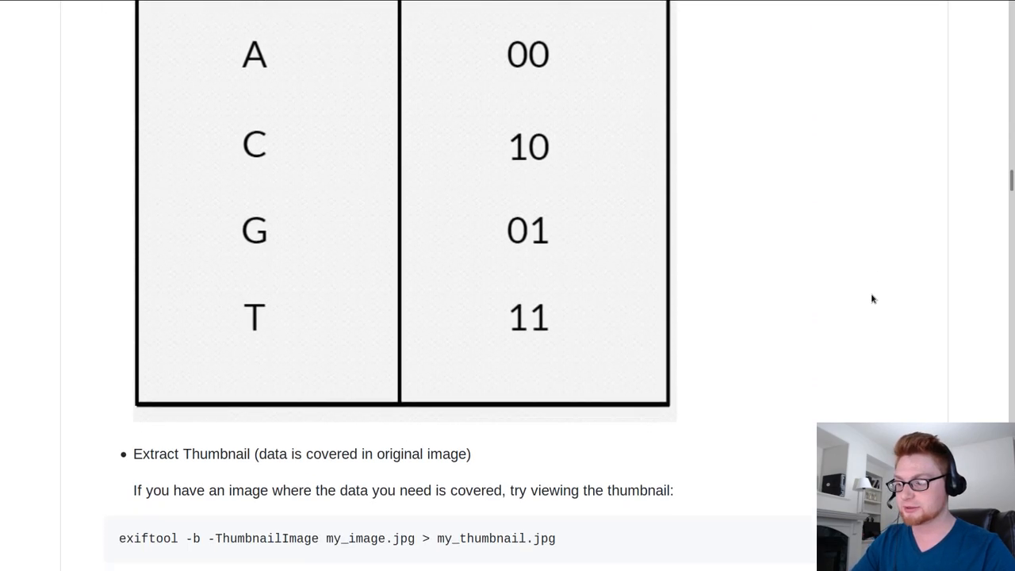
pyautogui.scroll(-3)
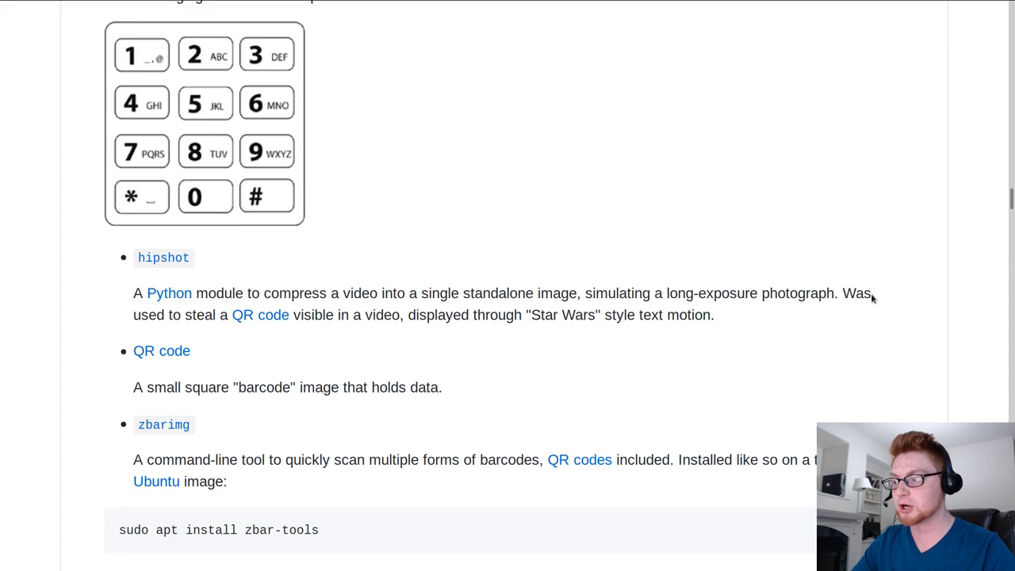
pyautogui.scroll(-3)
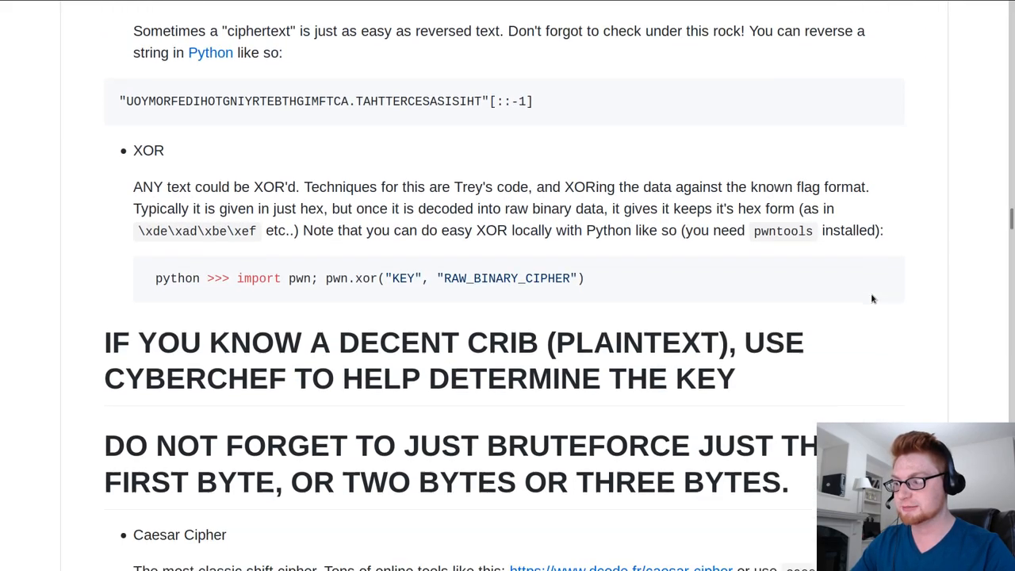
pyautogui.write('Vignere')
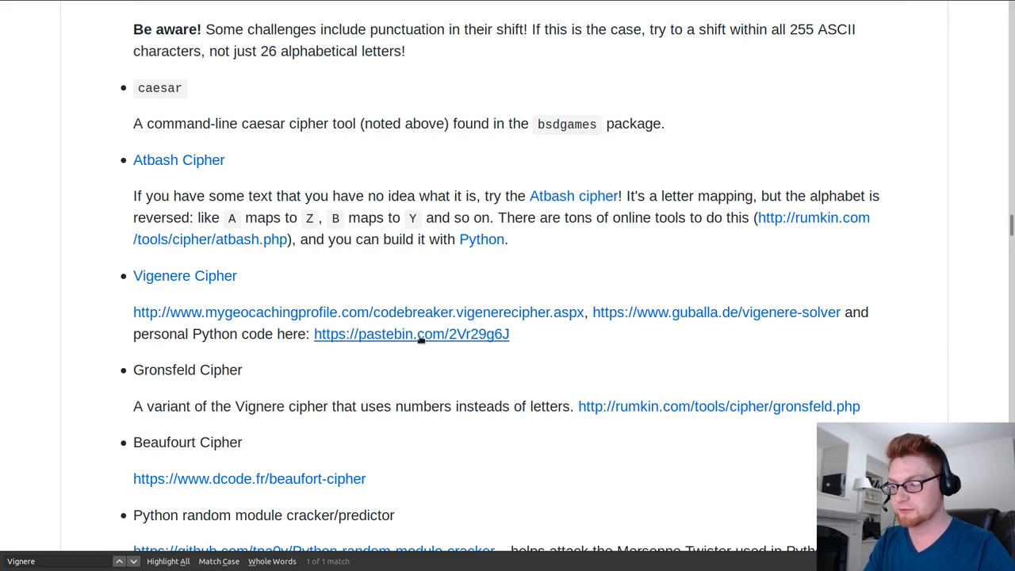
pyautogui.moveTo(410, 295)
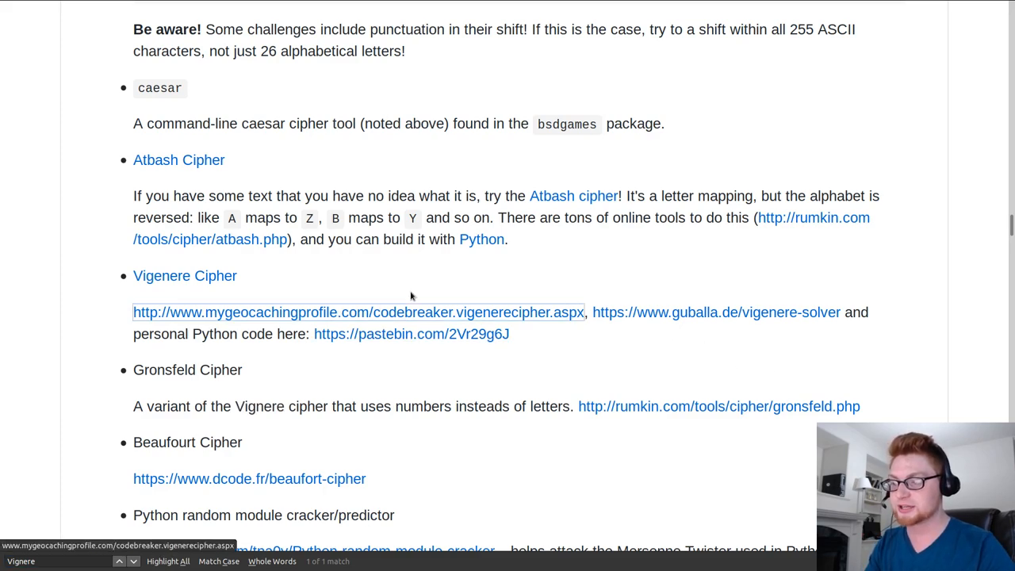
pyautogui.click(359, 313)
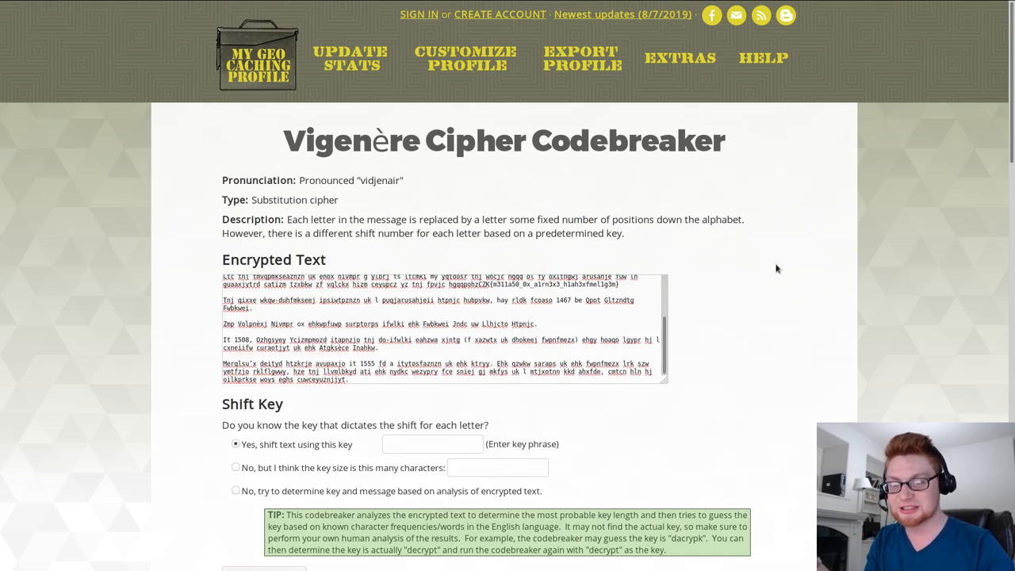
# - Run Codebreak! with 'No, try to determine key and message' selected, then check progress
pyautogui.scroll(-3)
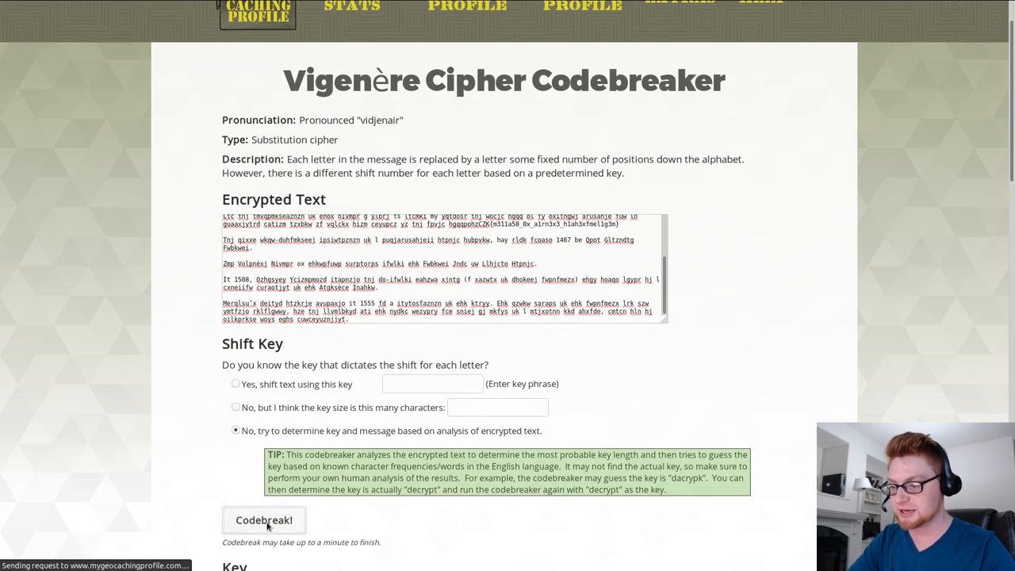
pyautogui.click(265, 520)
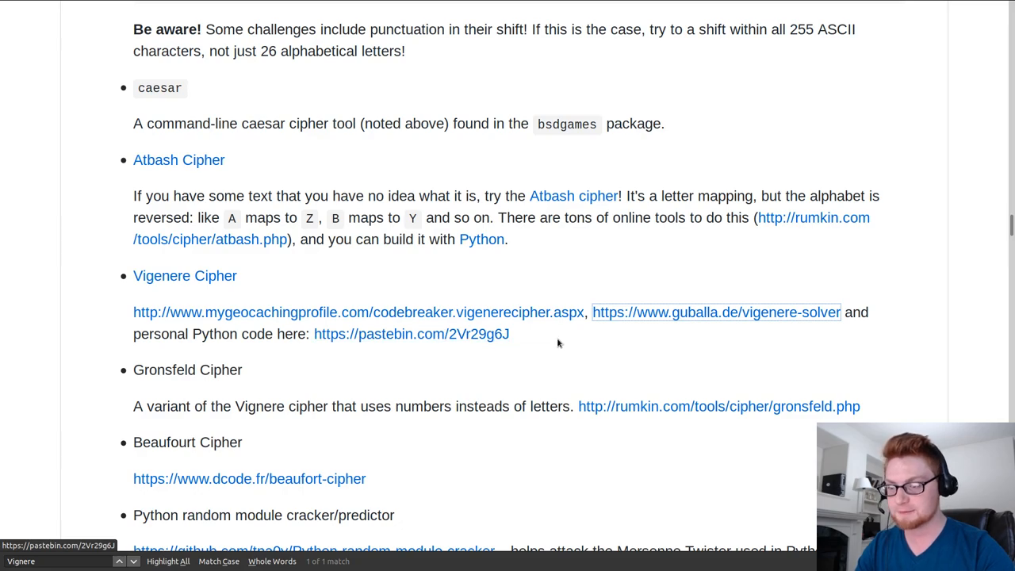
pyautogui.click(715, 311)
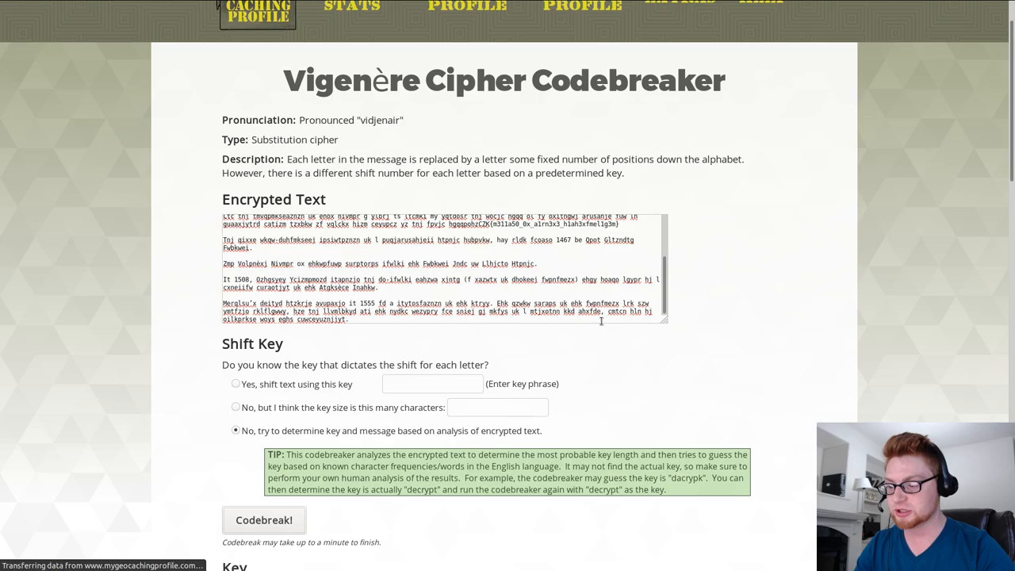
# - Inspect the Key #1 results and highlight the repeating 'flag' pattern in the key
pyautogui.scroll(-3)
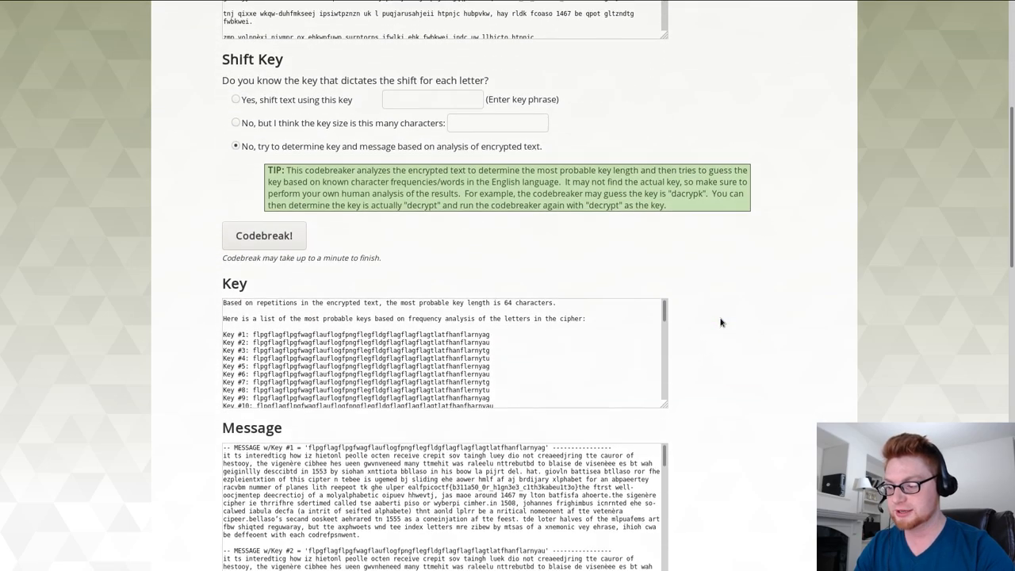
pyautogui.scroll(-3)
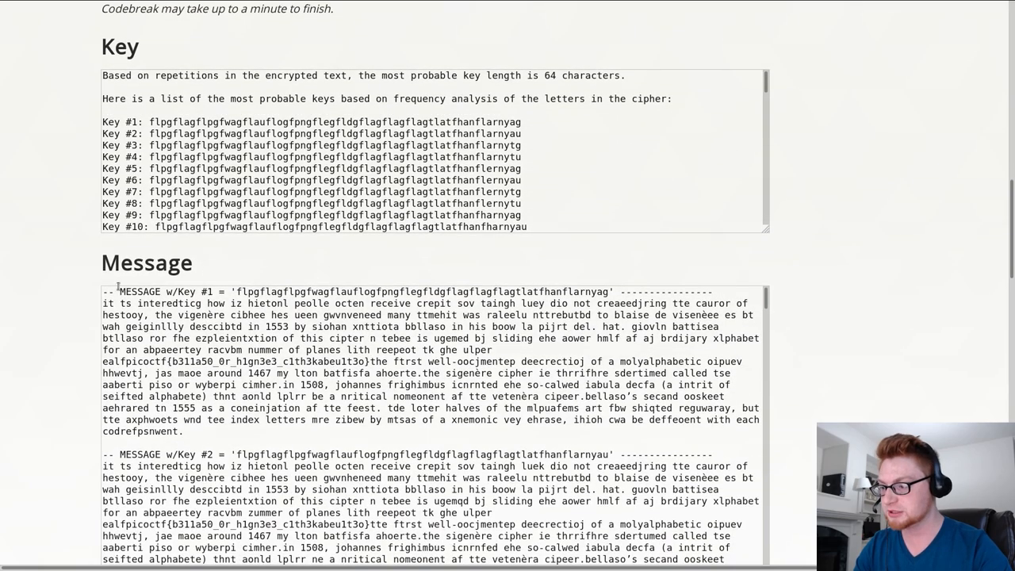
pyautogui.moveTo(102, 303); pyautogui.dragTo(225, 303)
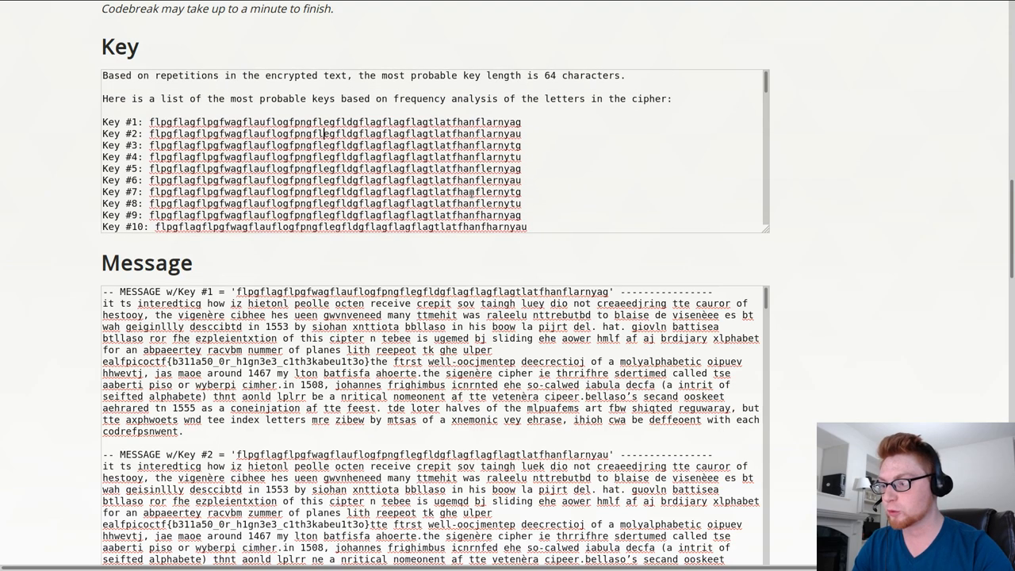
pyautogui.doubleClick(175, 122)
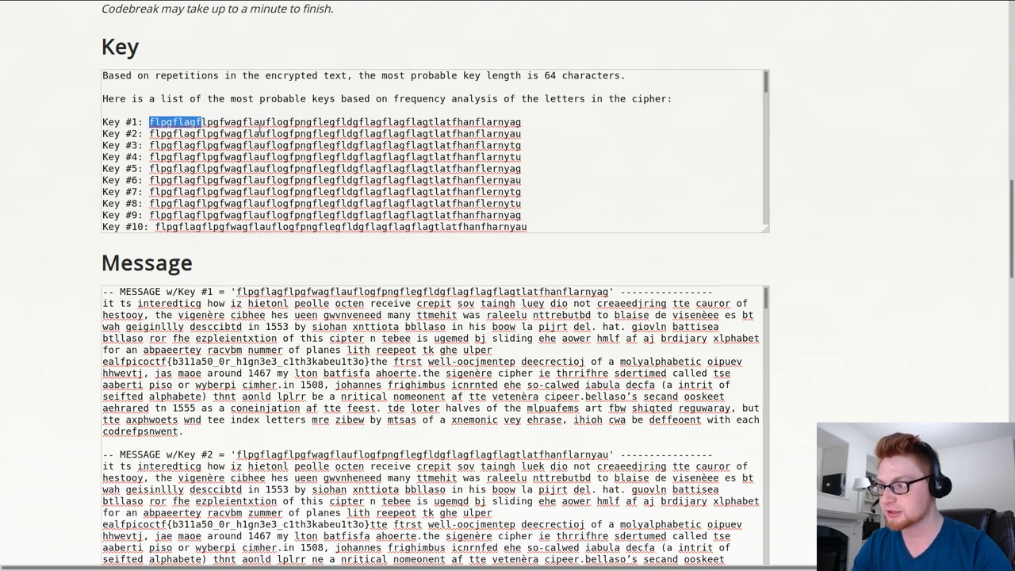
pyautogui.scroll(-3)
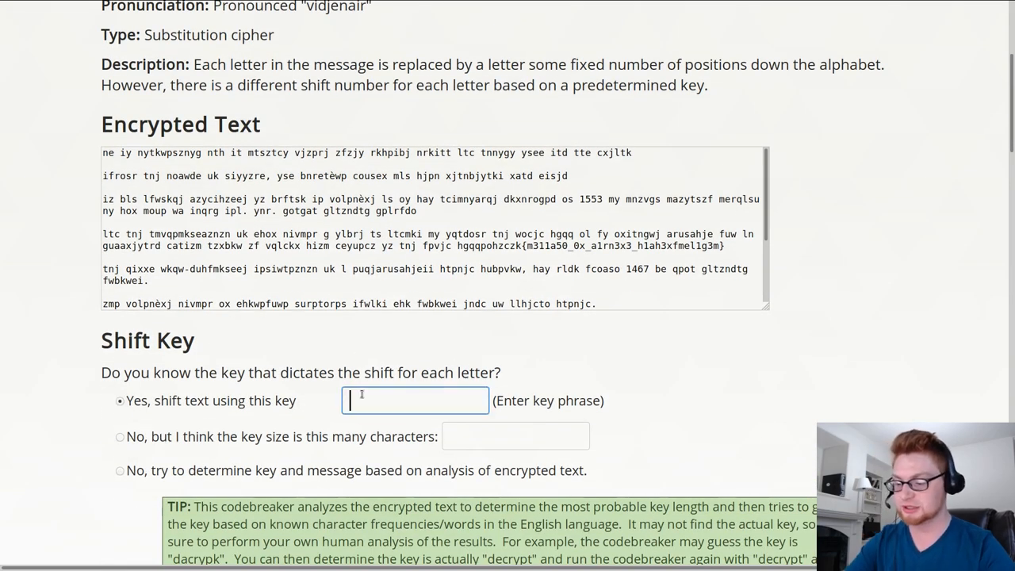
# - Decrypt using the key 'flag' and select the resulting picoctf{...} flag
pyautogui.write('flag')
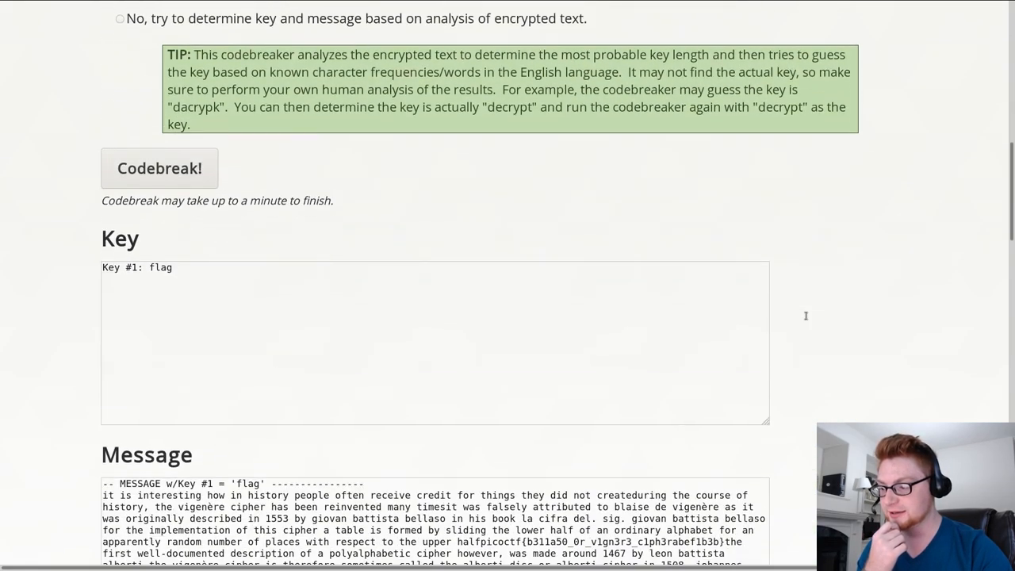
pyautogui.scroll(-3)
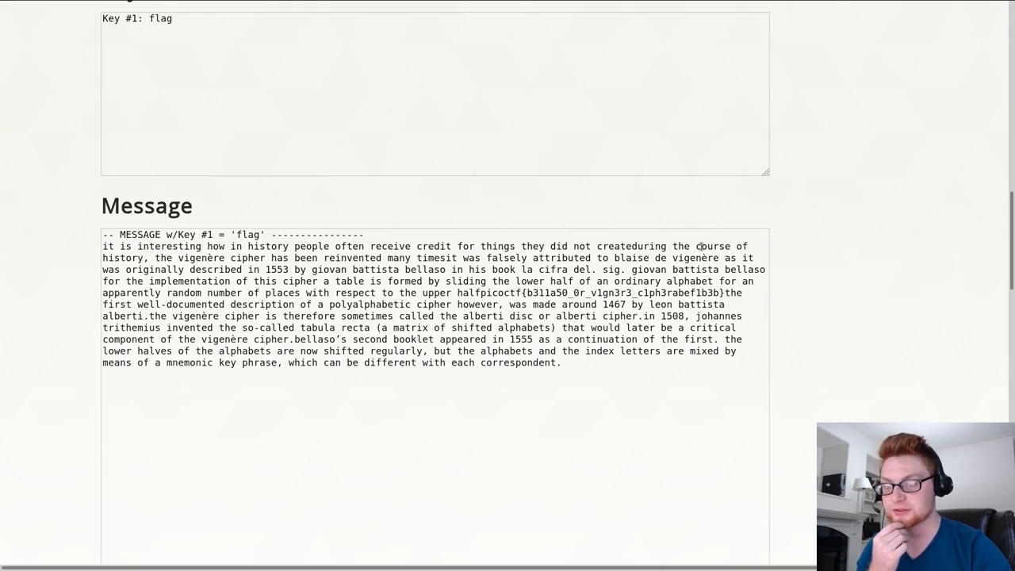
pyautogui.moveTo(491, 293)
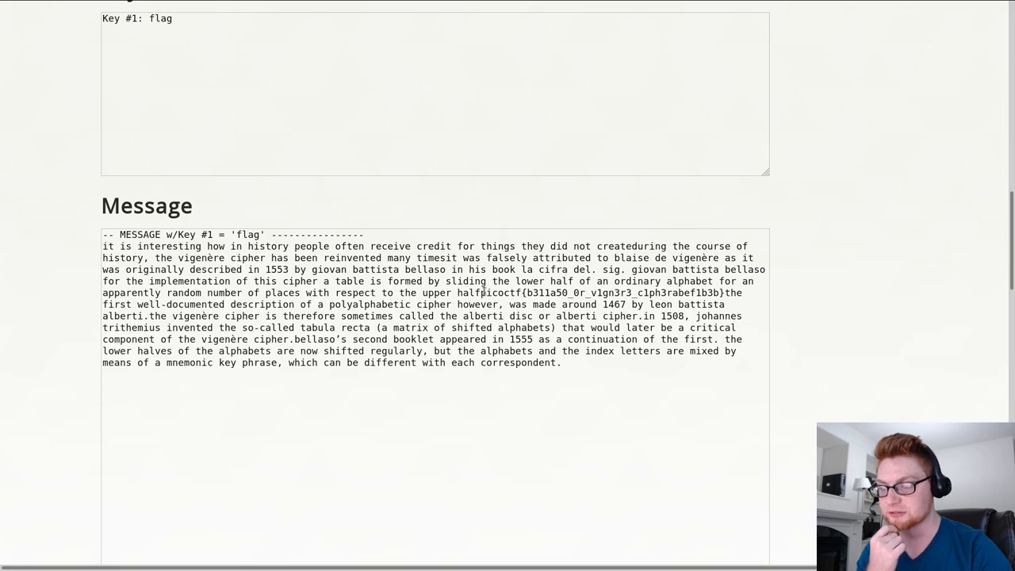
pyautogui.moveTo(482, 293); pyautogui.dragTo(718, 293)
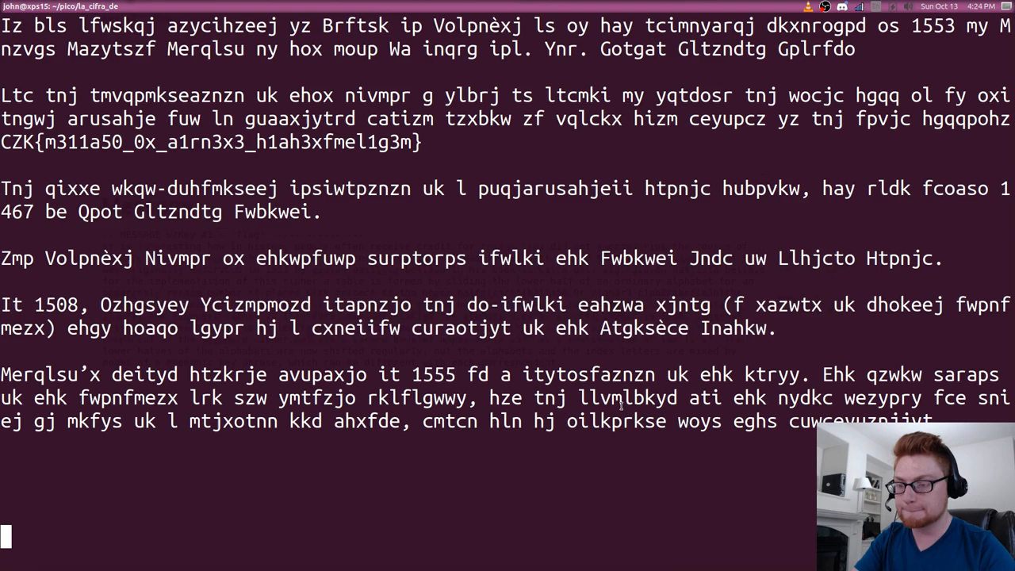
# - Paste the flag into la_cifra_de_COMPLETE/flag.txt in nano, save, and exit
pyautogui.write('nano flag.txt')
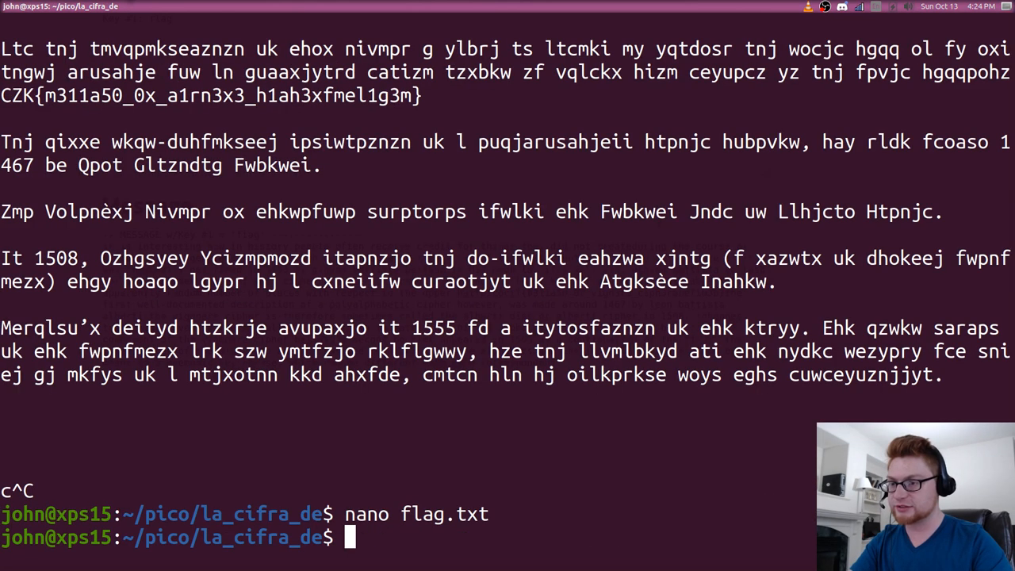
pyautogui.write('fini')
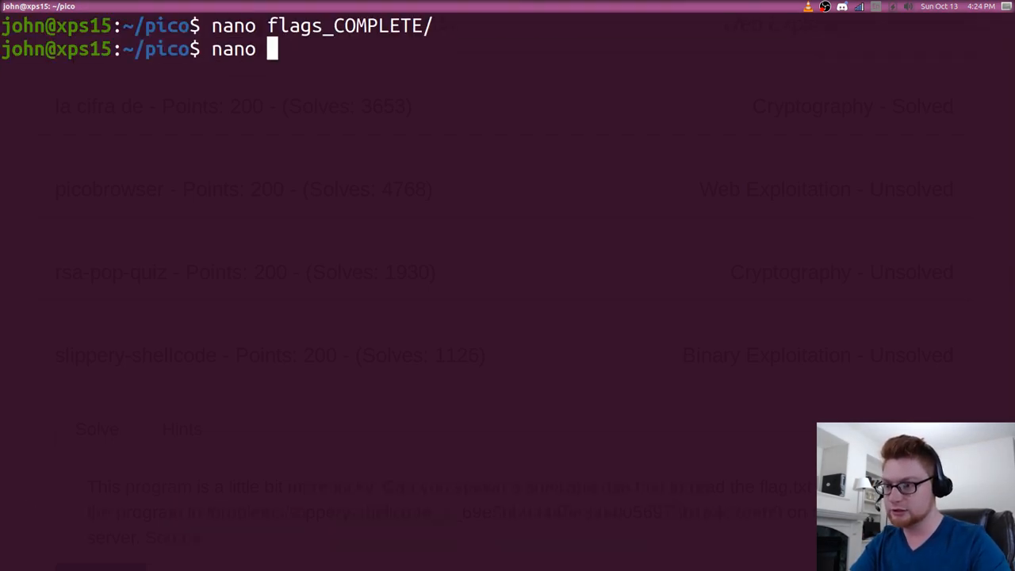
pyautogui.write('la_cifra_de_COMPLETE/')
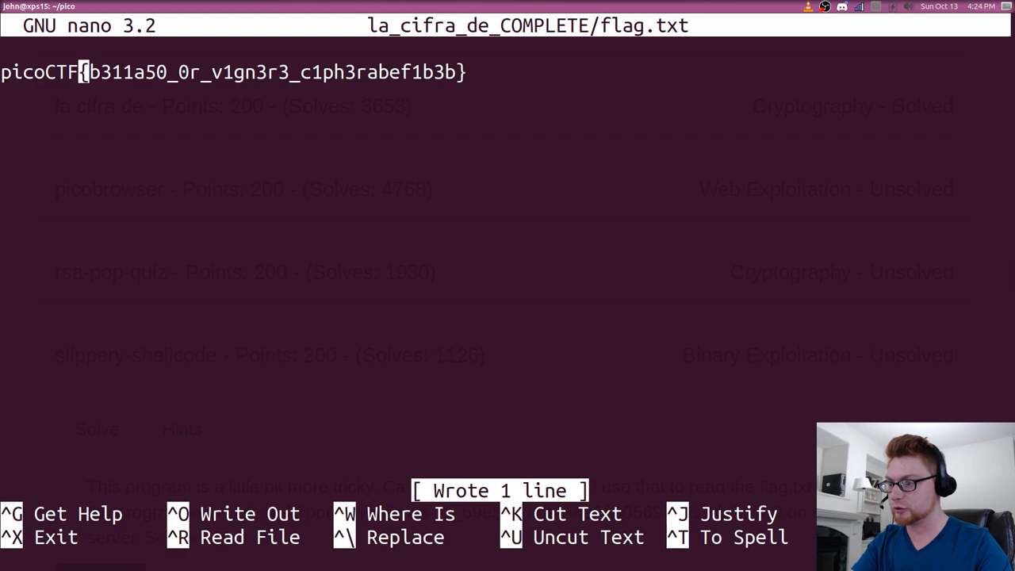
pyautogui.press('ctrl+x')
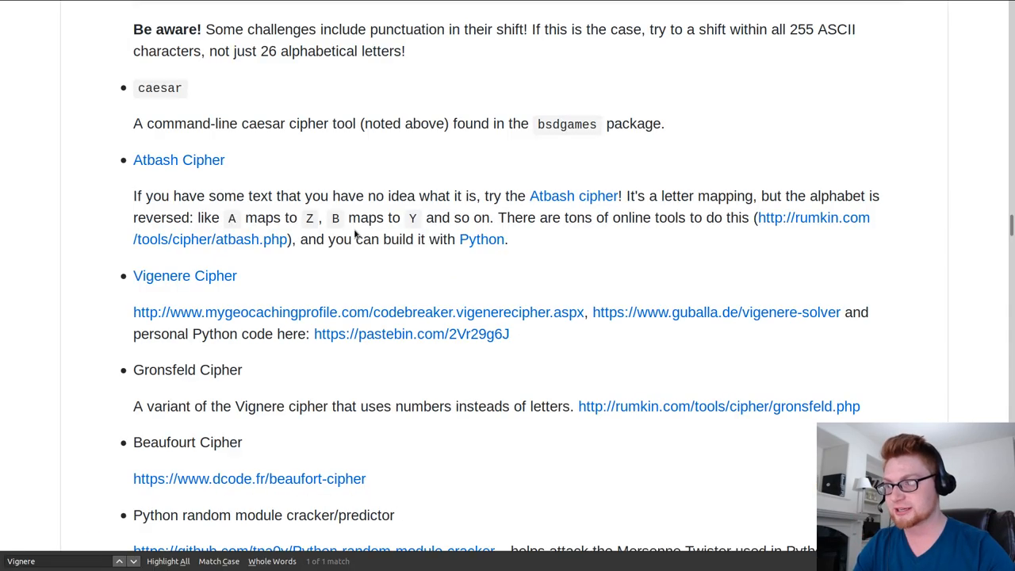
# - Browse the CTF-Katana README down to its steganography tools, then return to Terminal
pyautogui.scroll(-3)
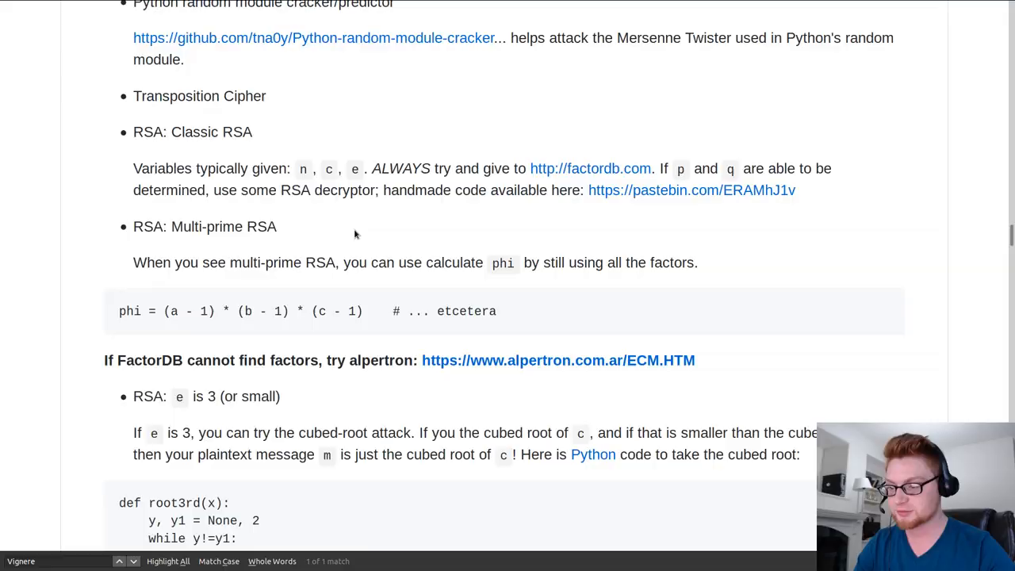
pyautogui.scroll(-3)
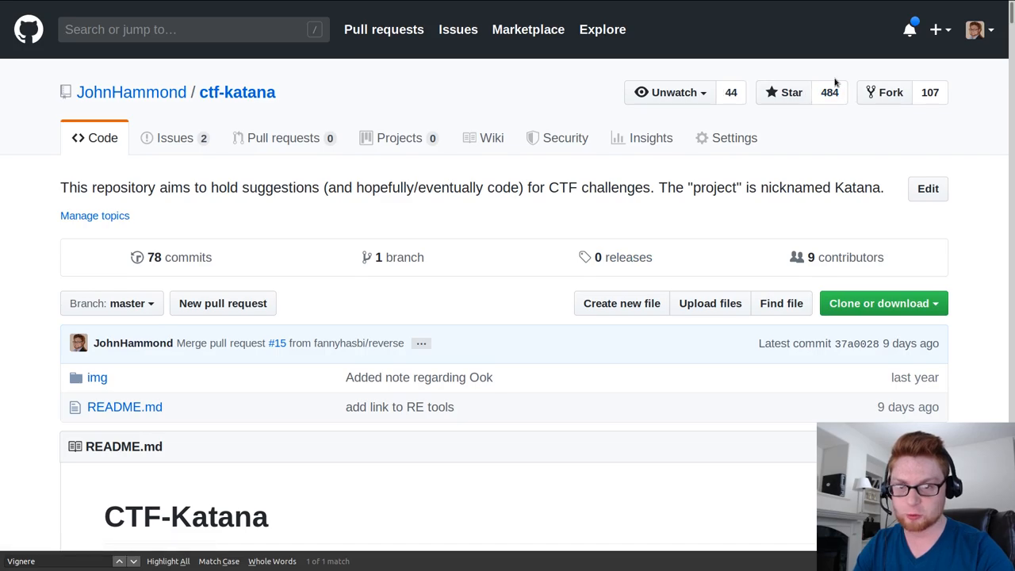
pyautogui.scroll(-3)
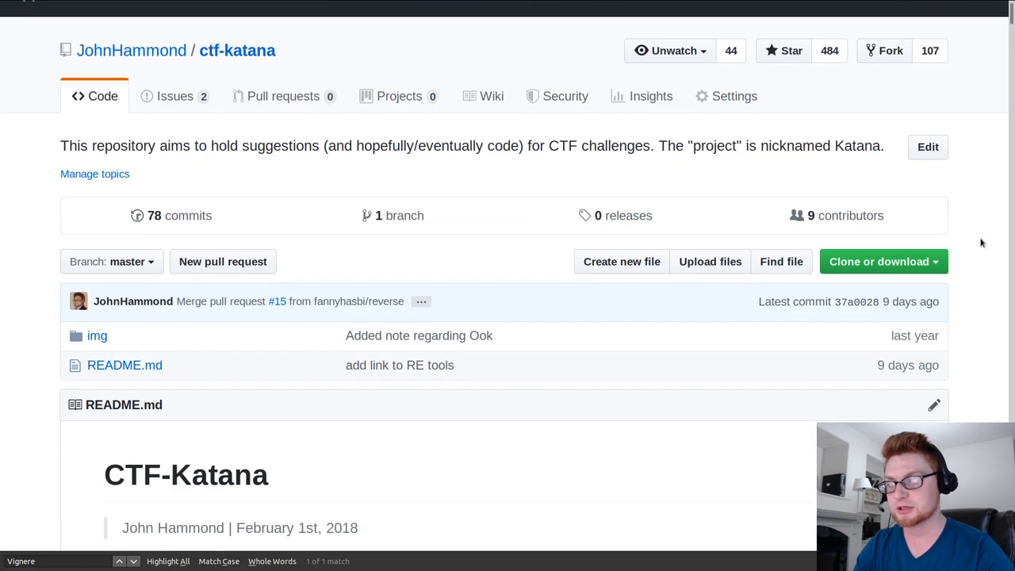
pyautogui.scroll(-3)
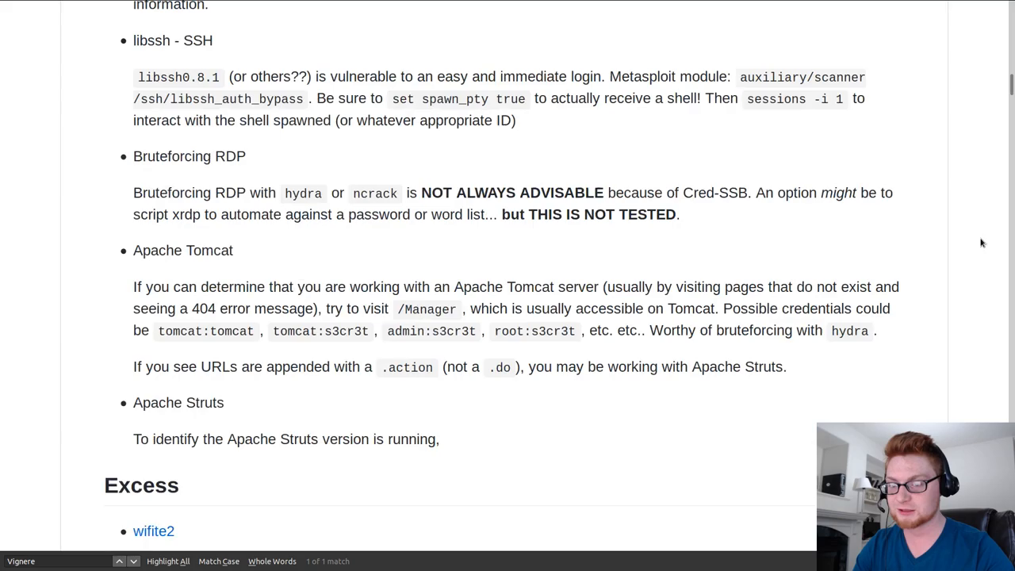
pyautogui.scroll(-3)
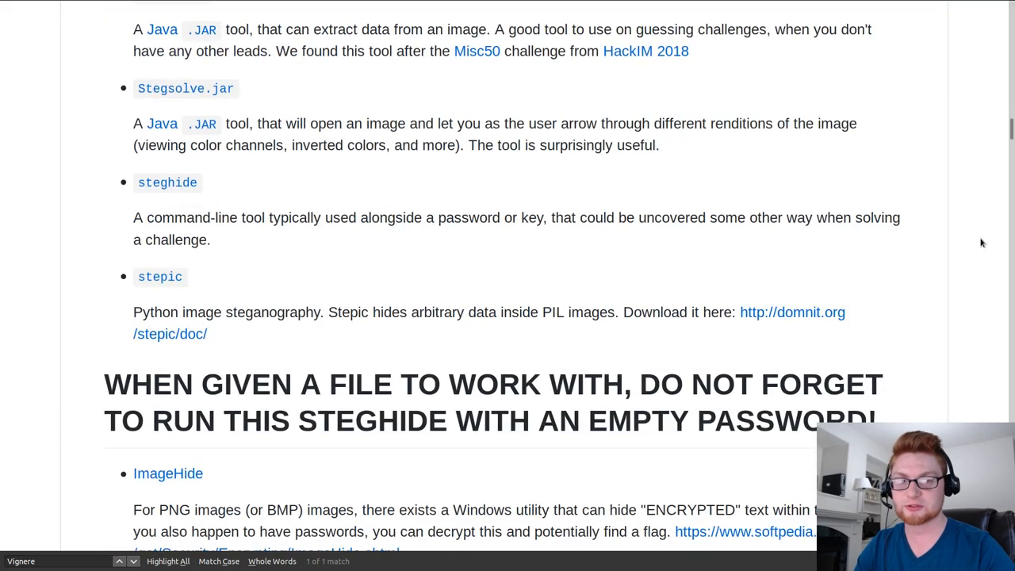
pyautogui.press('alt+tab')
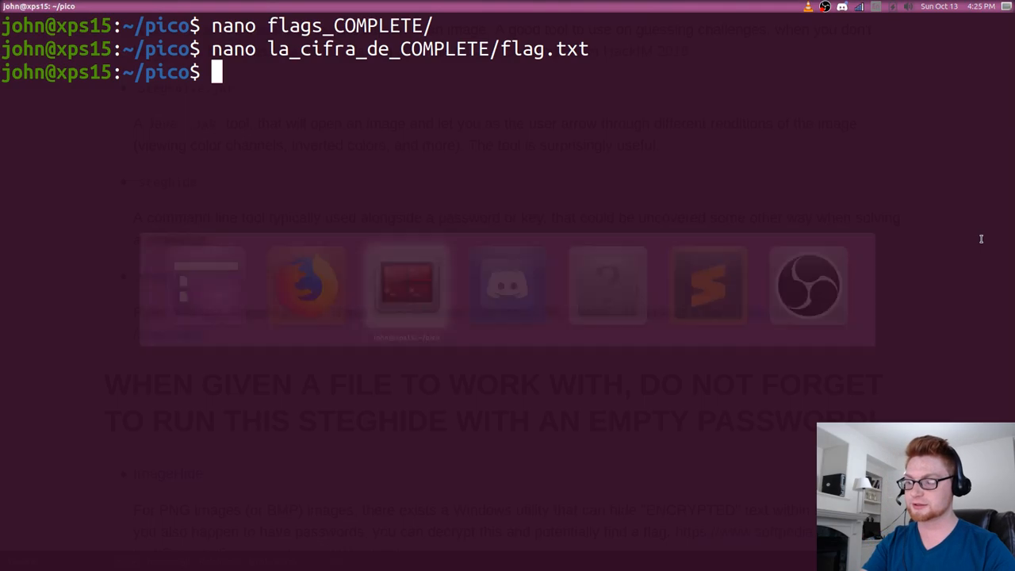